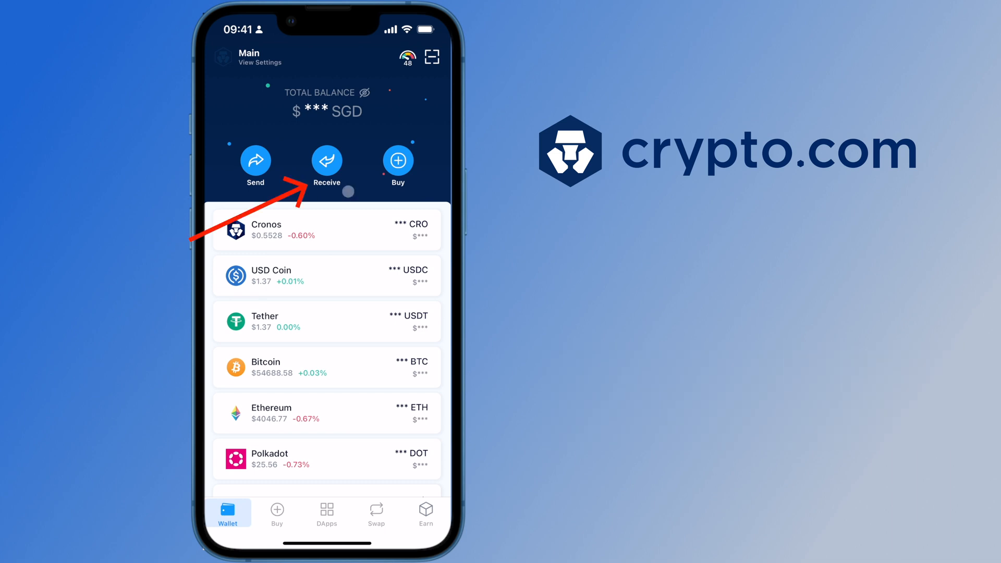
Copy the USD Coin receive address on the CRC20 network from the DeFi Wallet.
{"action": "left_click", "coordinate": [326, 162]}
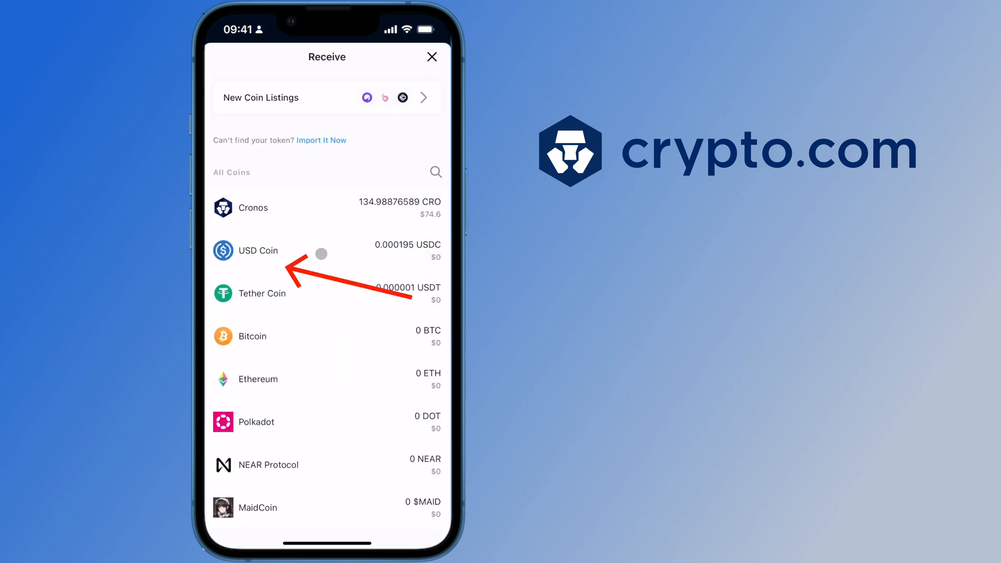
{"action": "left_click", "coordinate": [258, 250]}
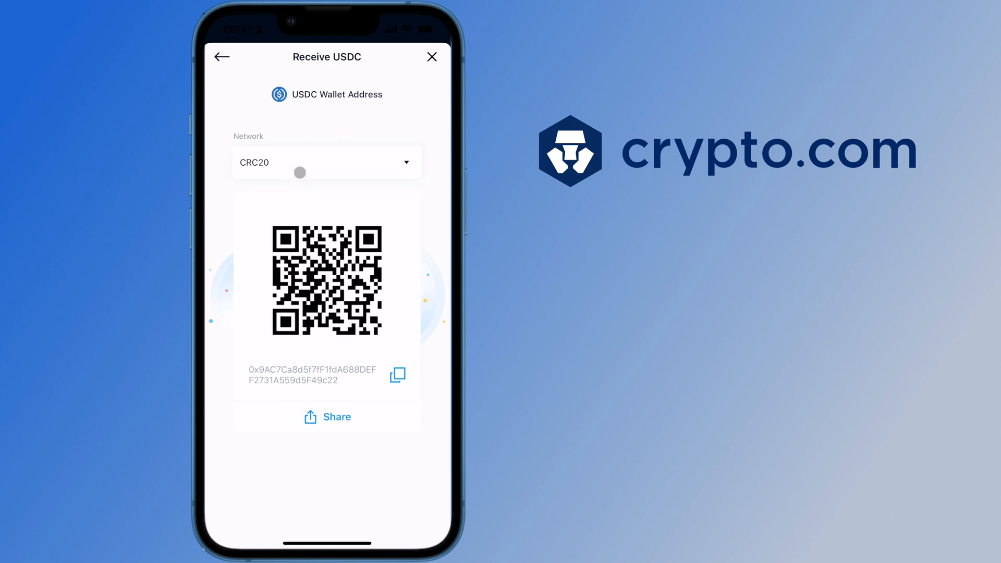
{"action": "left_click", "coordinate": [326, 162]}
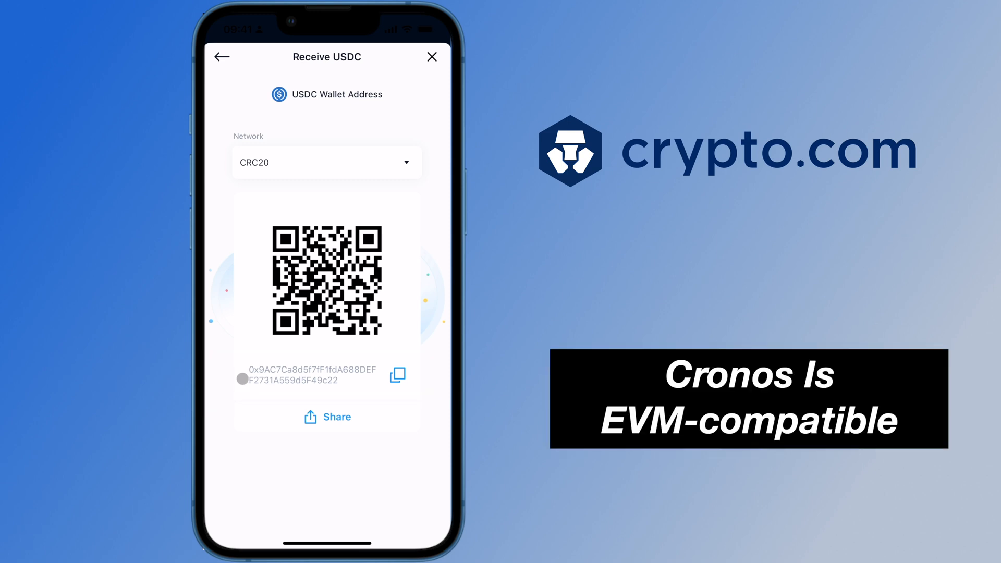
{"action": "left_click", "coordinate": [397, 375]}
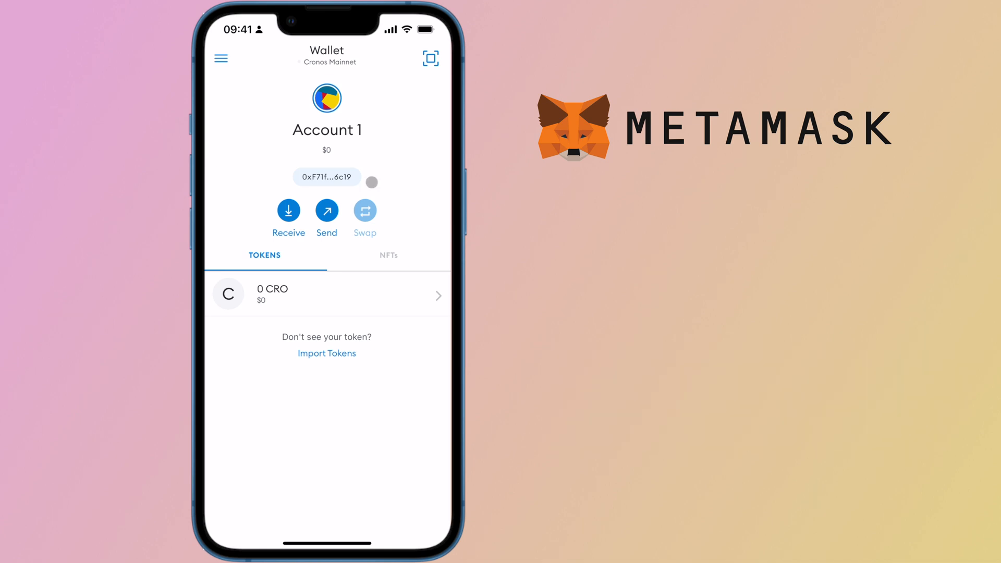
{"action": "left_click", "coordinate": [326, 176]}
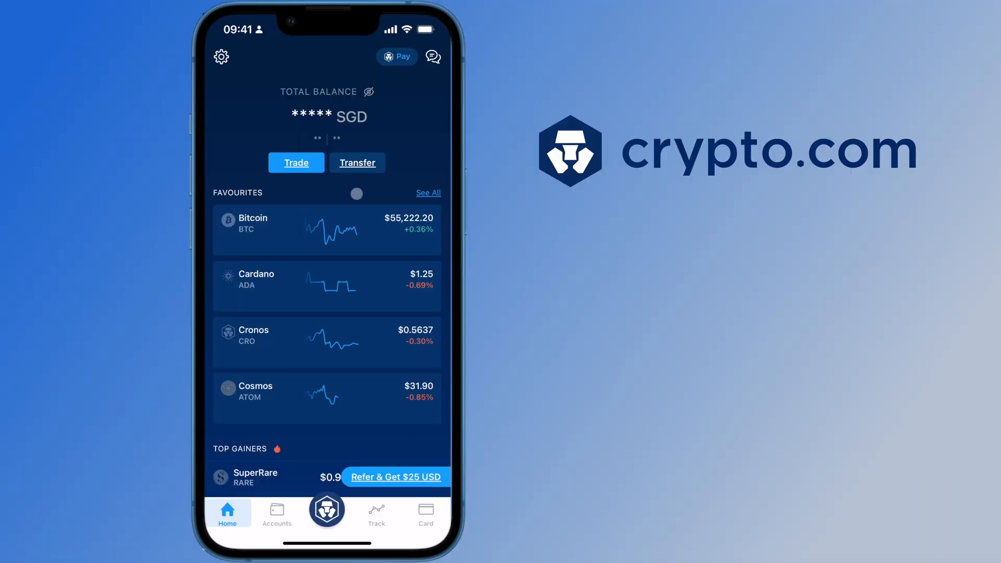
Go through Transfer, Withdraw and External Wallet to reach the Withdrawal Whitelist.
{"action": "left_click", "coordinate": [356, 162]}
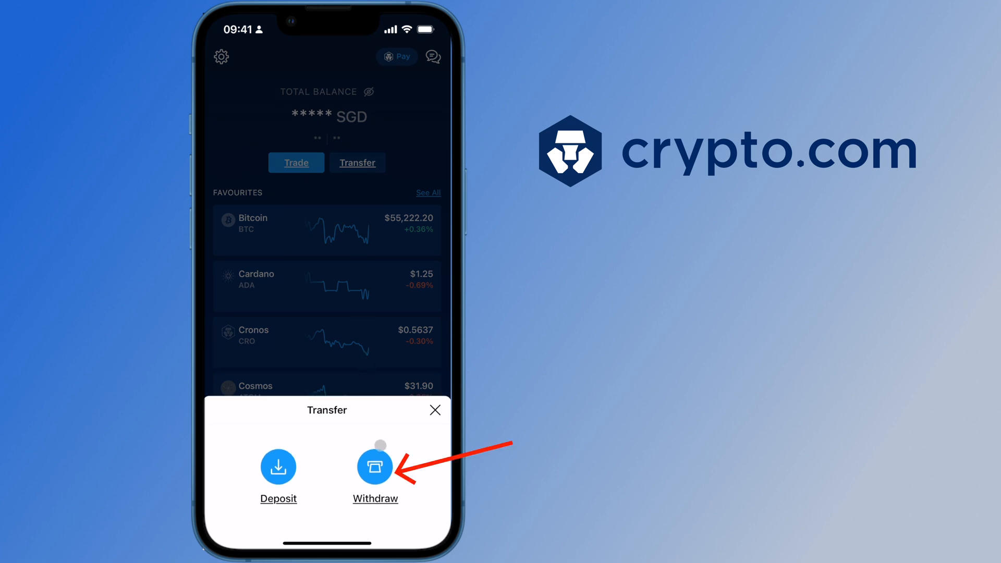
{"action": "left_click", "coordinate": [375, 466]}
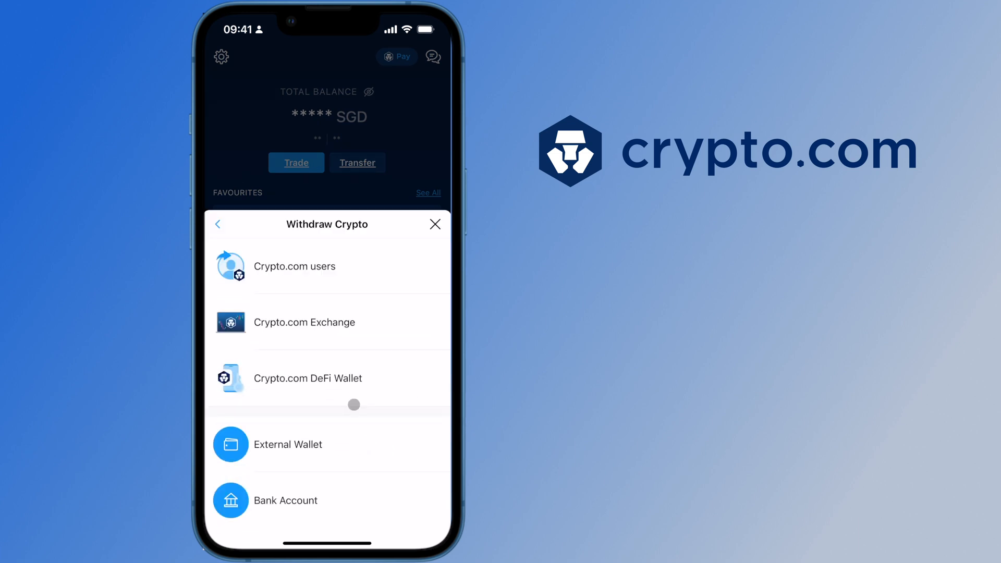
{"action": "left_click", "coordinate": [307, 377]}
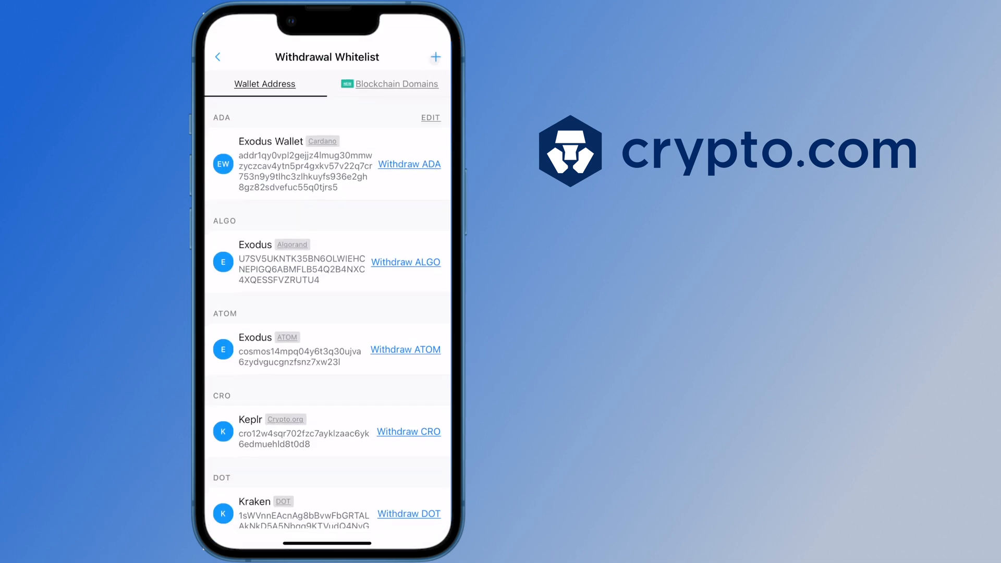
Whitelist wallet address 0x9AC7Ca8d…49c22 on Cronos and enter a 100 USDC withdrawal.
{"action": "left_click", "coordinate": [436, 57]}
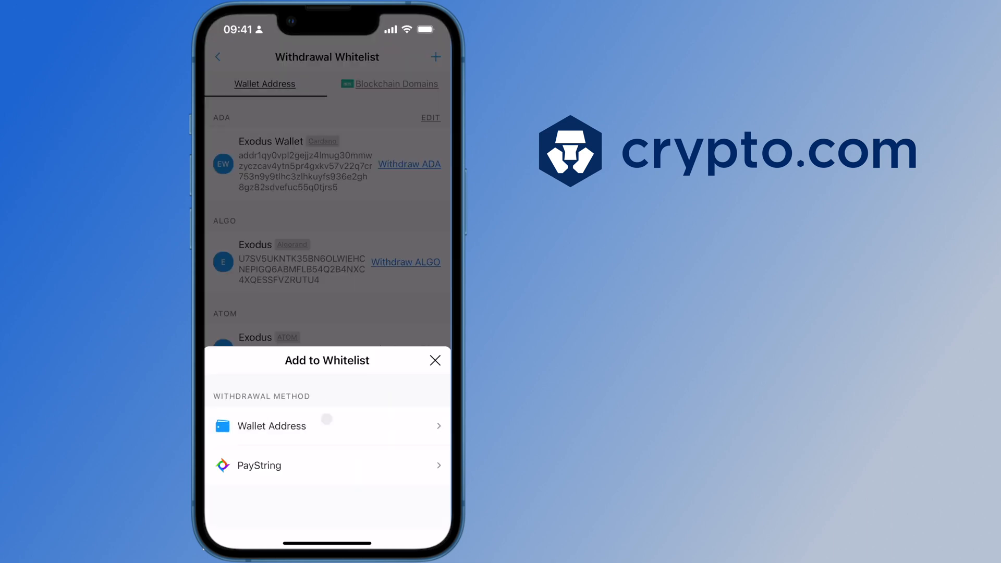
{"action": "left_click", "coordinate": [271, 425]}
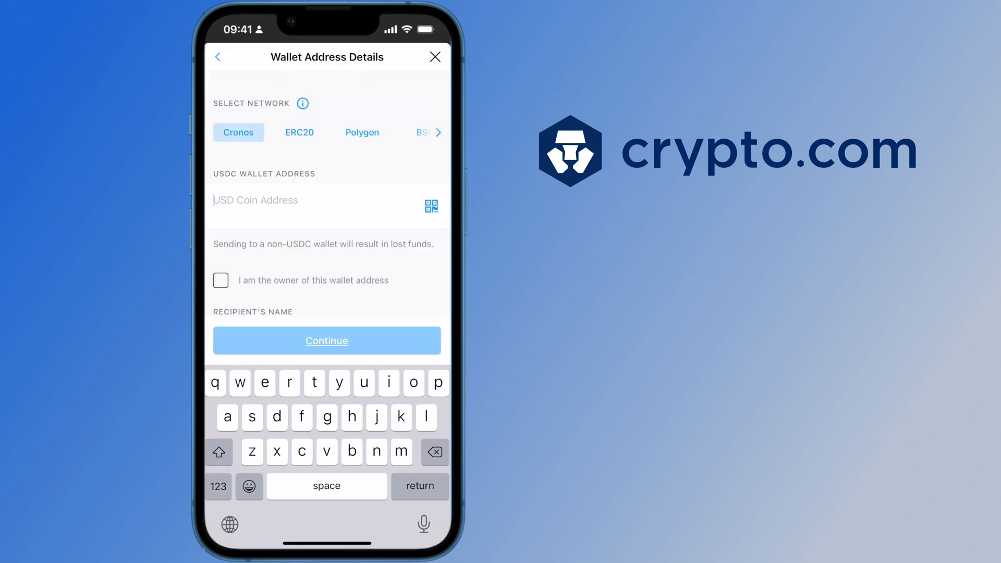
{"action": "type", "text": "0x9AC7Ca8d5f7fF1fdA688DEFF2731A559d5F49c22"}
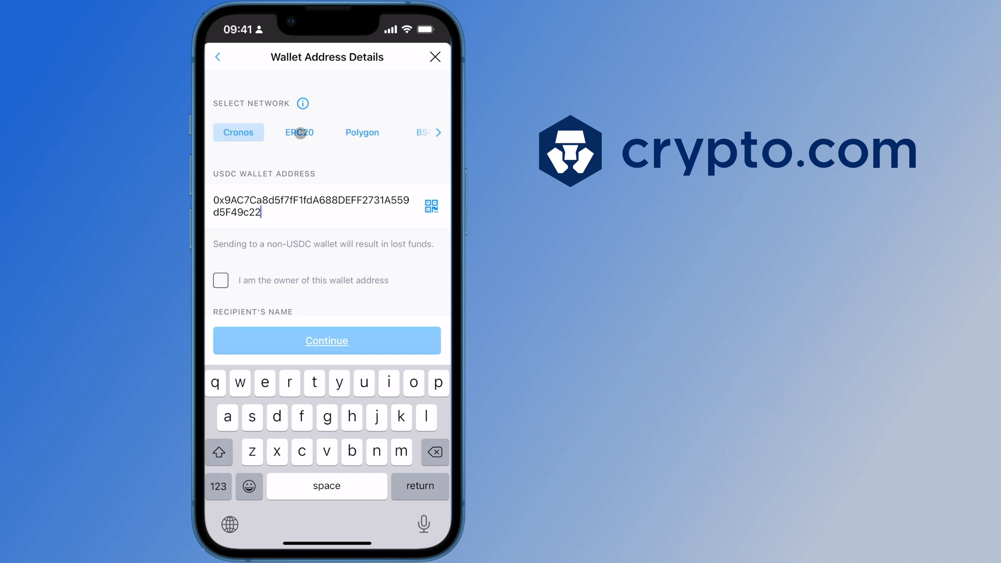
{"action": "left_click", "coordinate": [362, 132]}
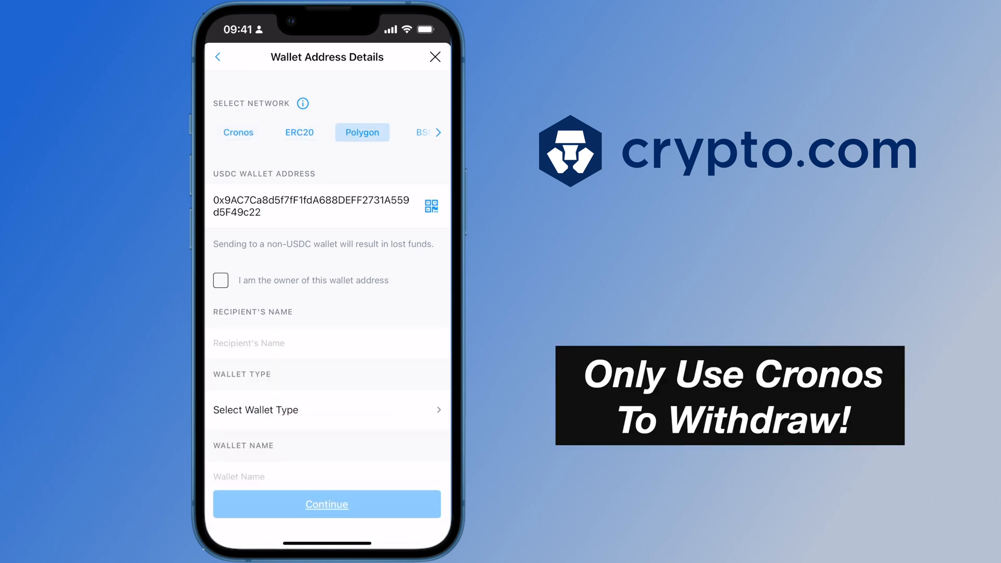
{"action": "left_click", "coordinate": [326, 504]}
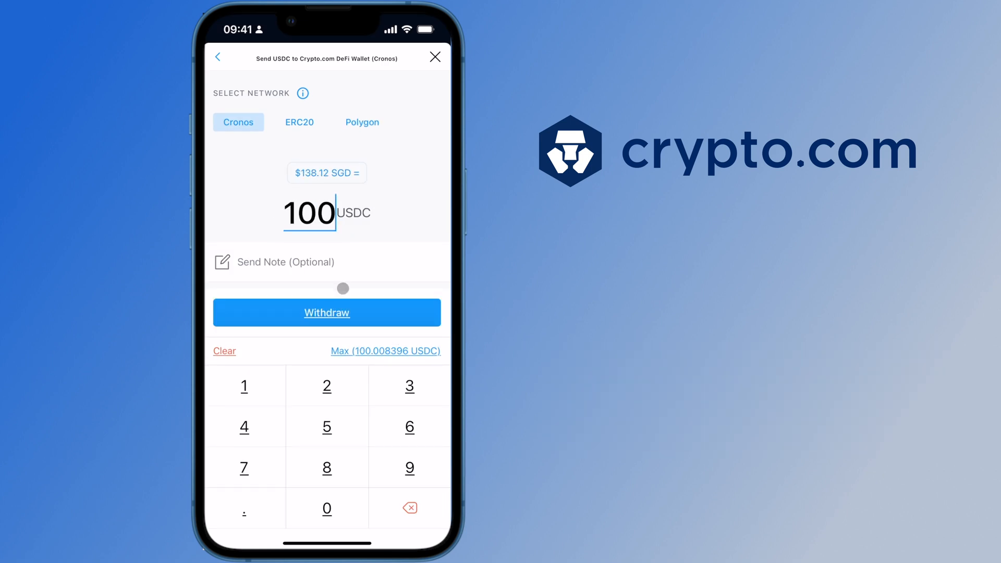
Submit and confirm the 100 USDC withdrawal with its 0.8 USDC fee.
{"action": "left_click", "coordinate": [326, 312]}
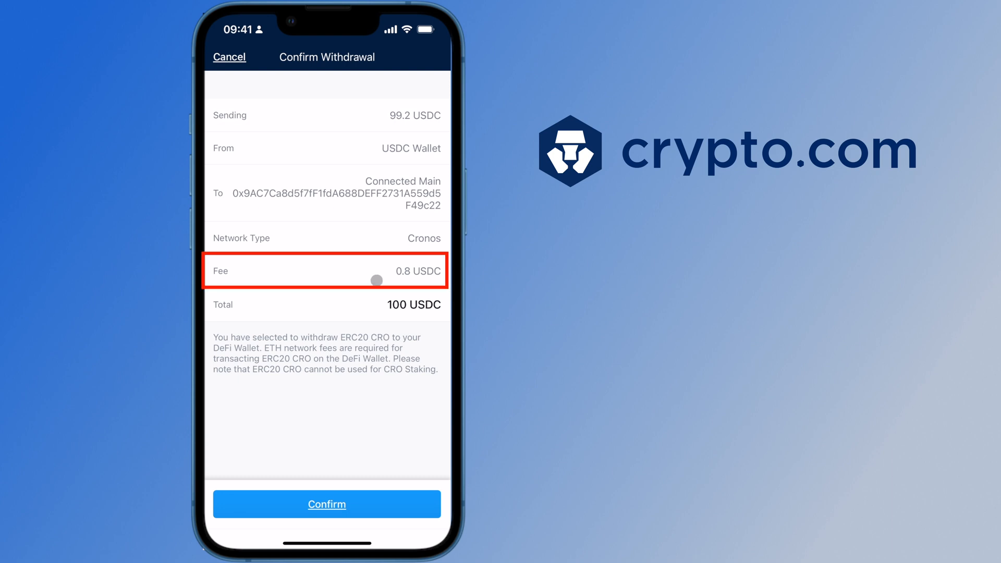
{"action": "left_click", "coordinate": [326, 504]}
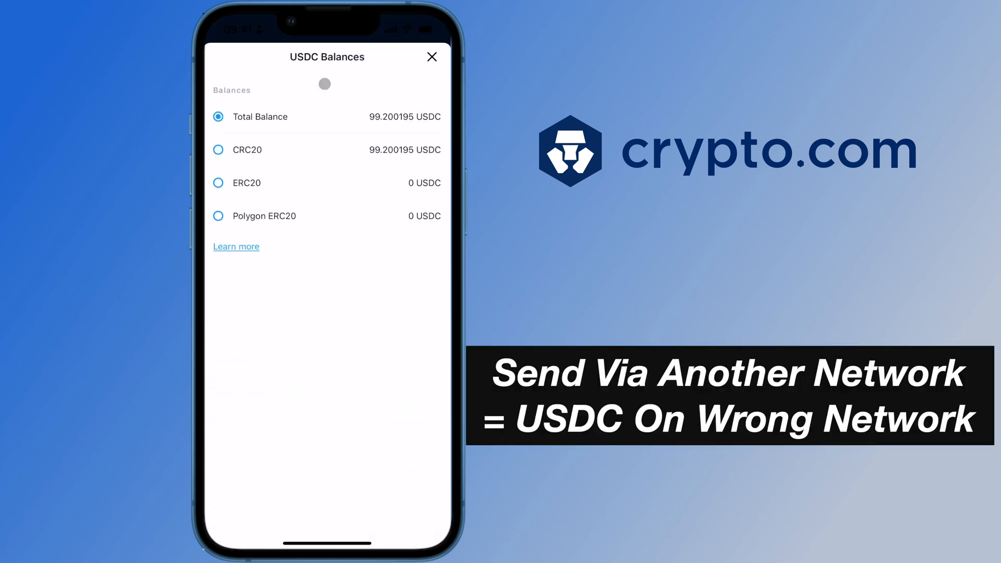
Close USDC Balances and browse the Cronos DApps list ranked by total value locked.
{"action": "left_click", "coordinate": [431, 57]}
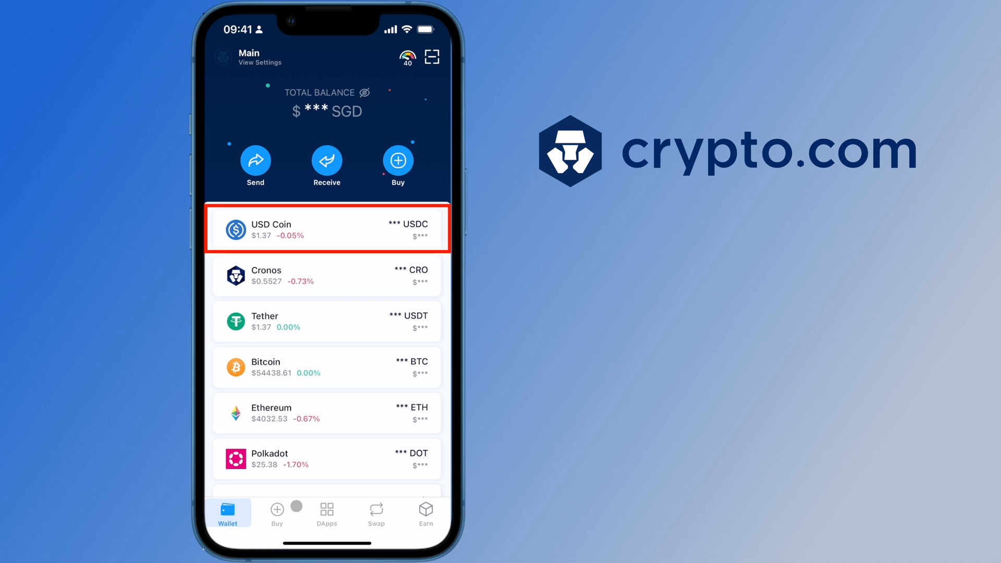
{"action": "left_click", "coordinate": [326, 512]}
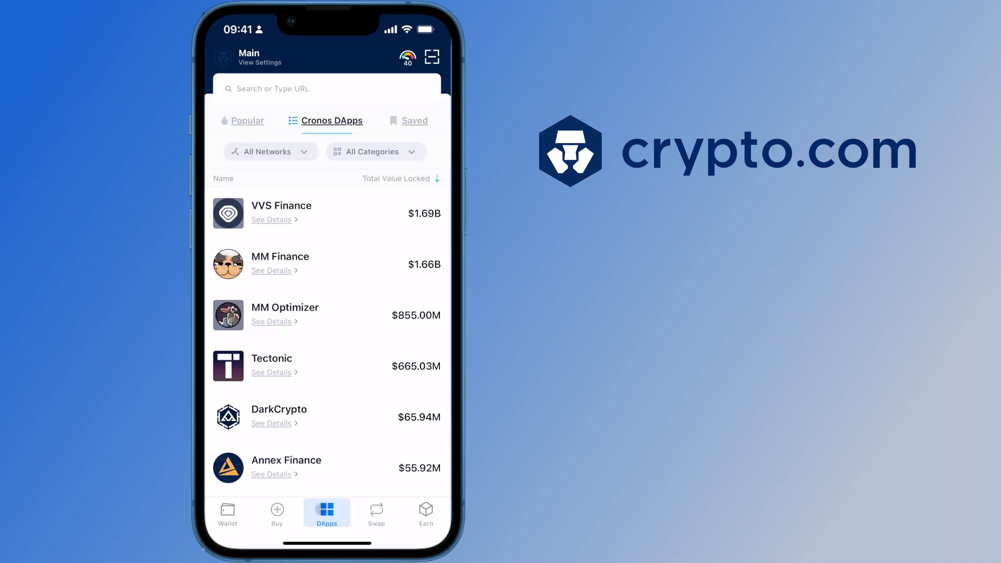
{"action": "scroll", "scroll_direction": "down", "scroll_amount": 3}
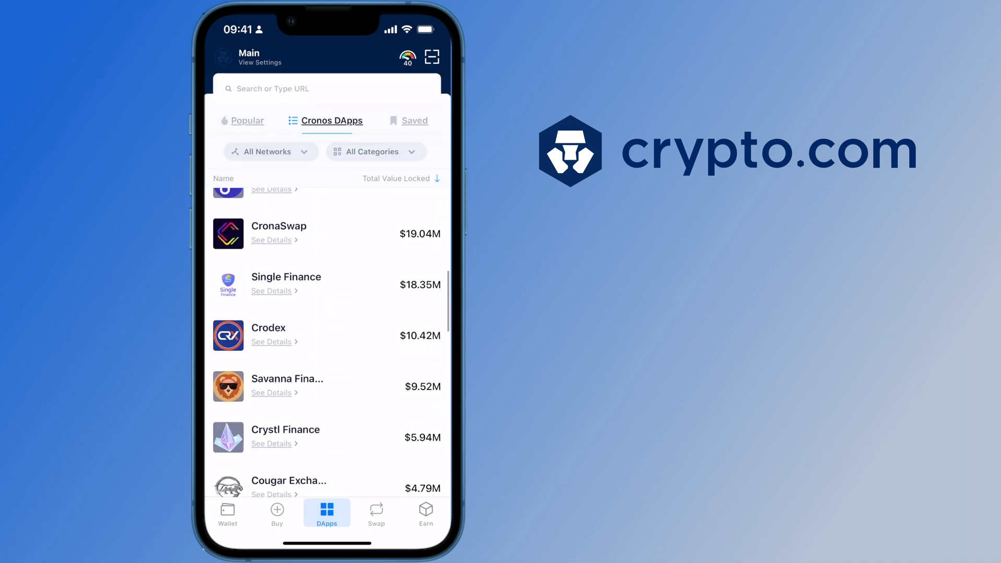